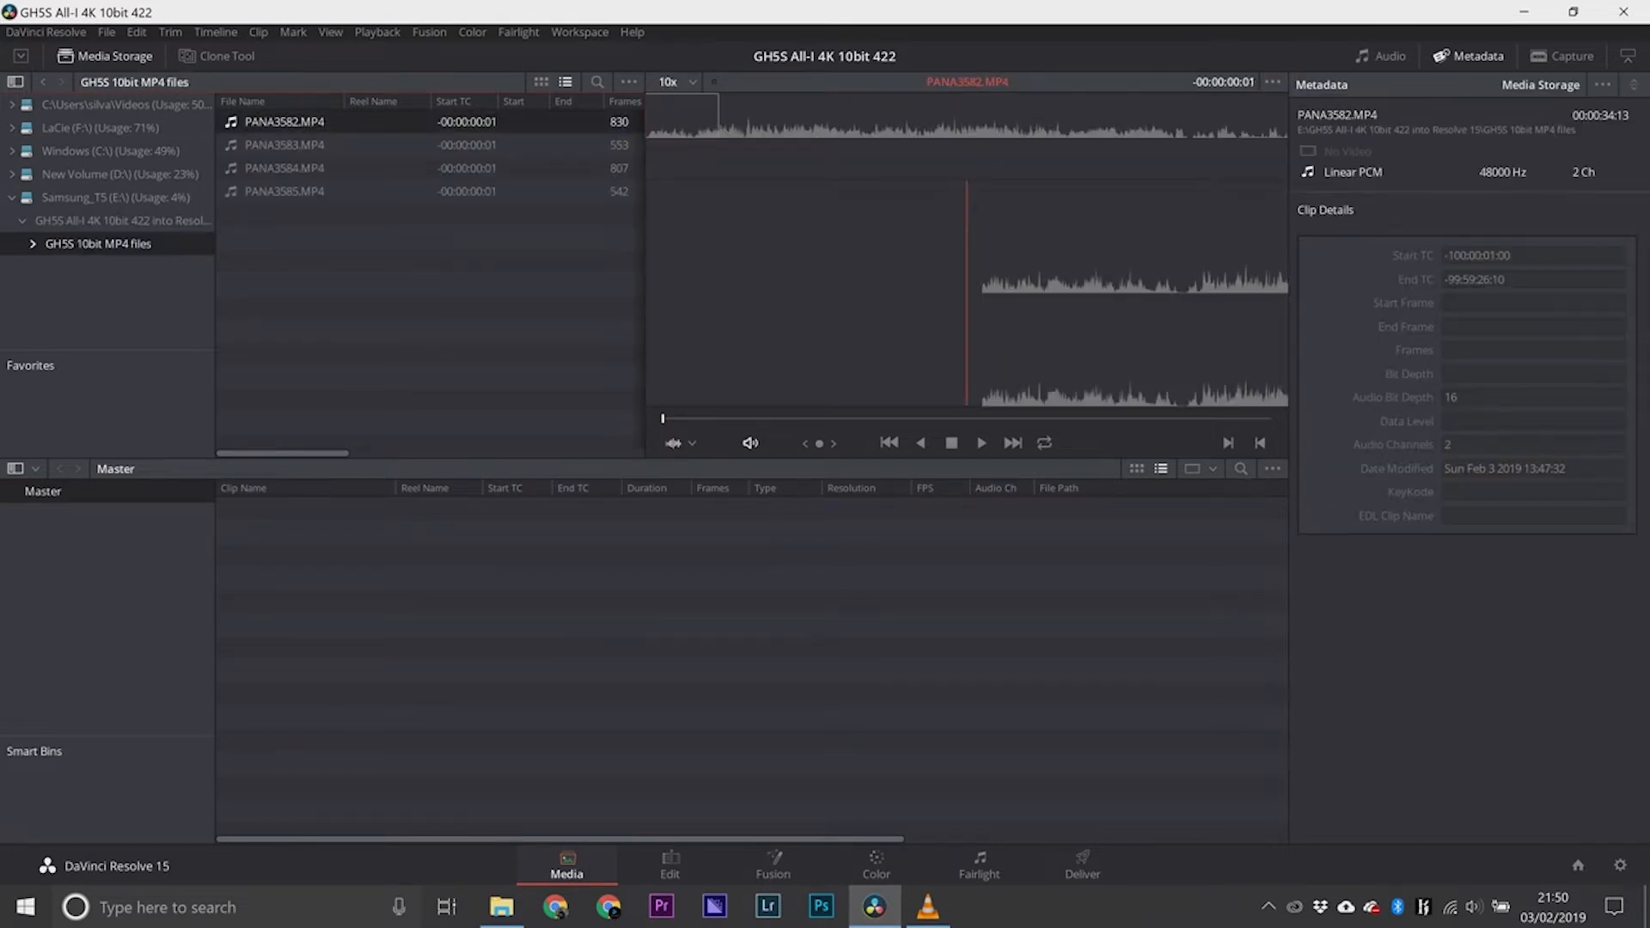
Export the GH5S clip as QuickTime Apple ProRes 422 HQ at 3840x2160, maximum render depth.
click(282, 168)
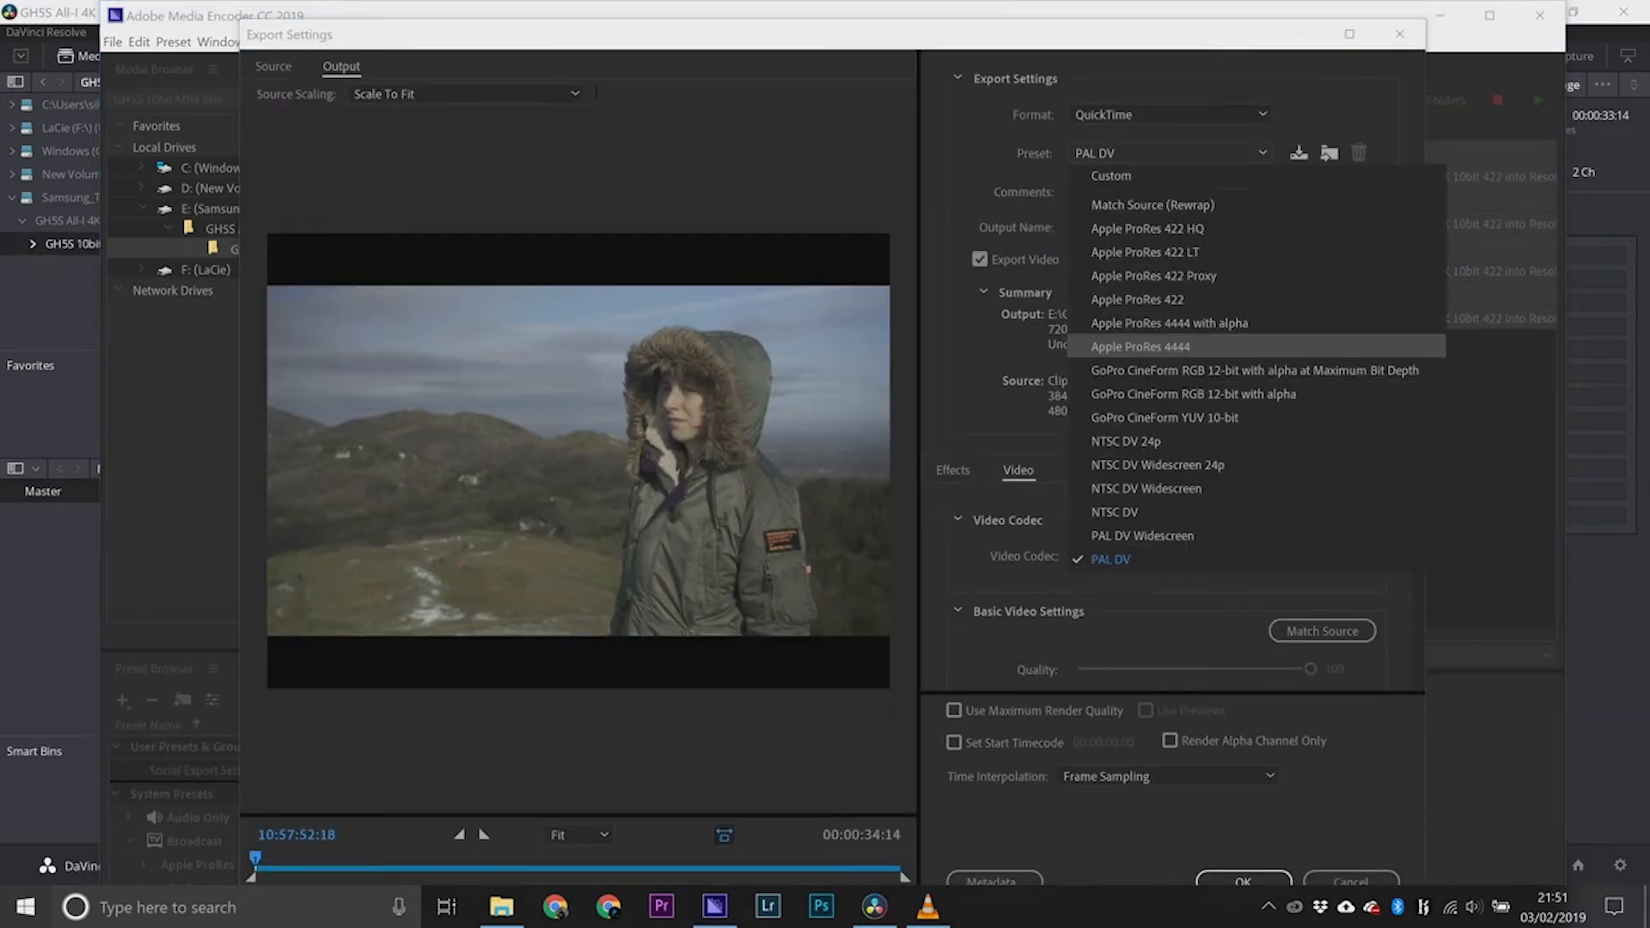
click(1140, 347)
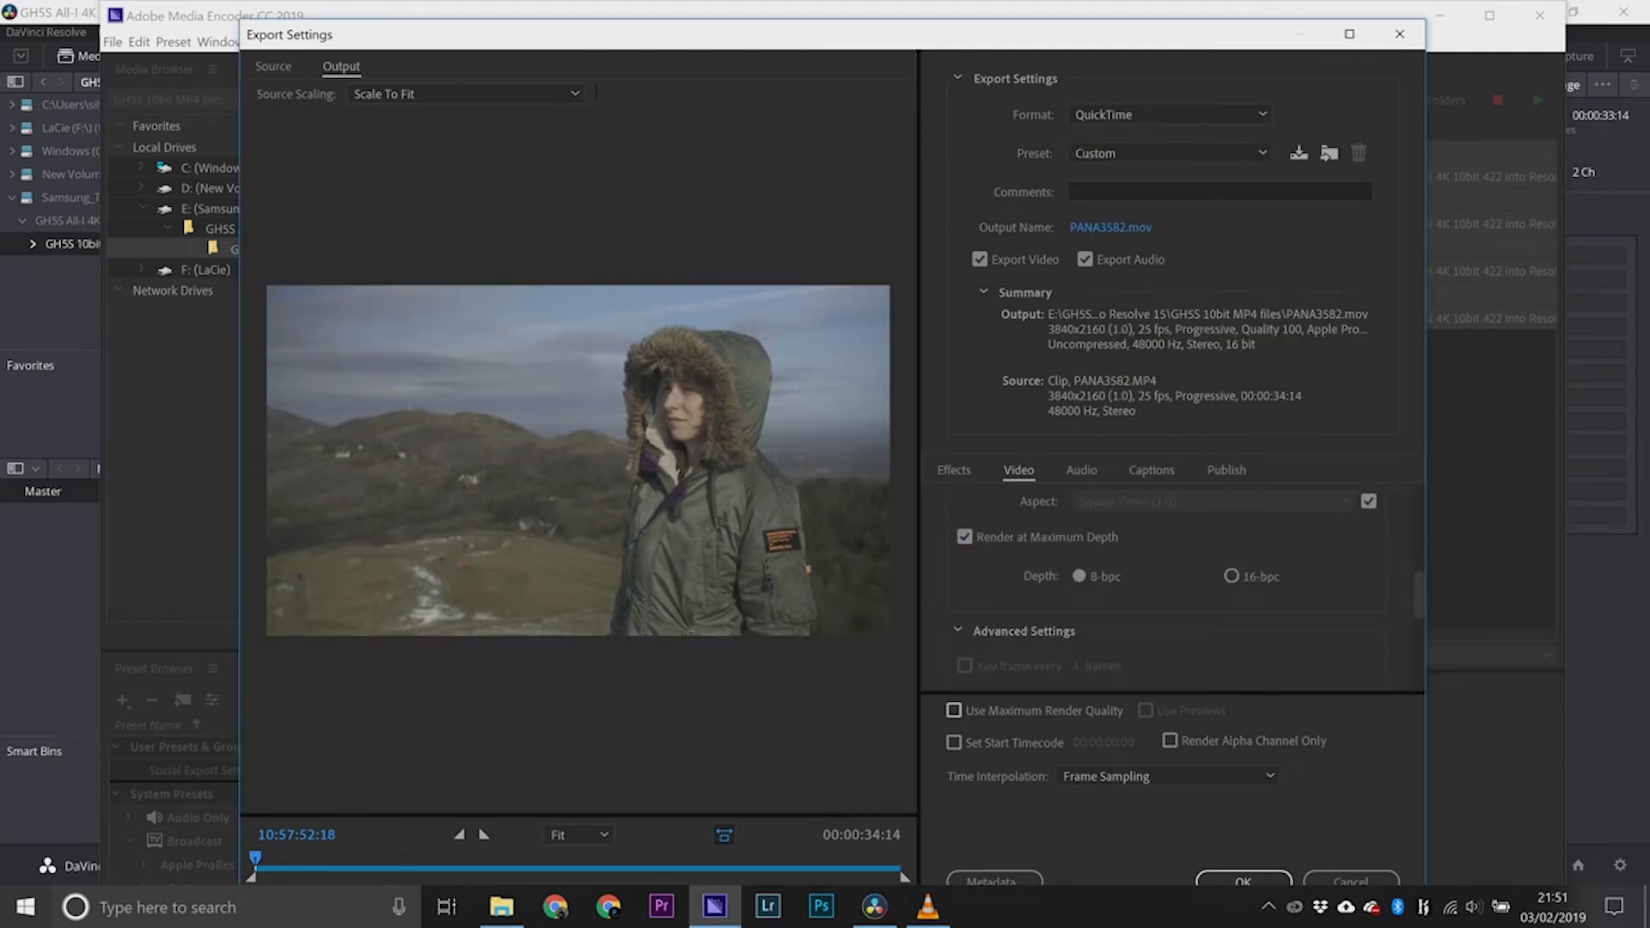
click(1243, 882)
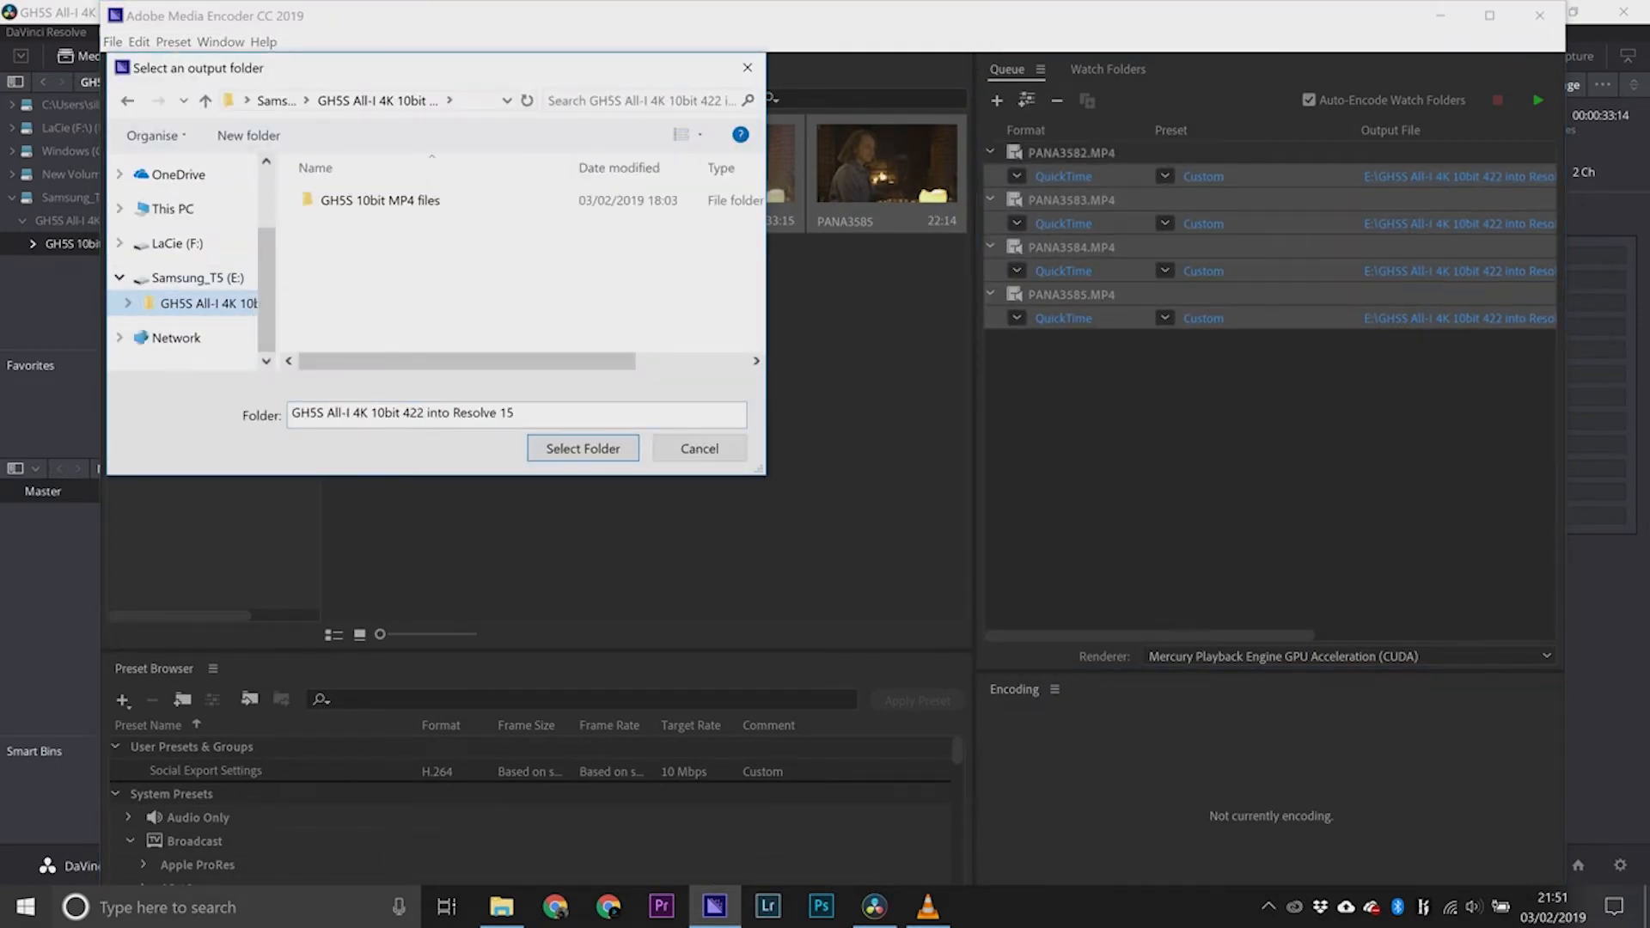
Make a new 'ProRes 422 HQ' folder the export output destination.
text(ProRes 422 HQ)
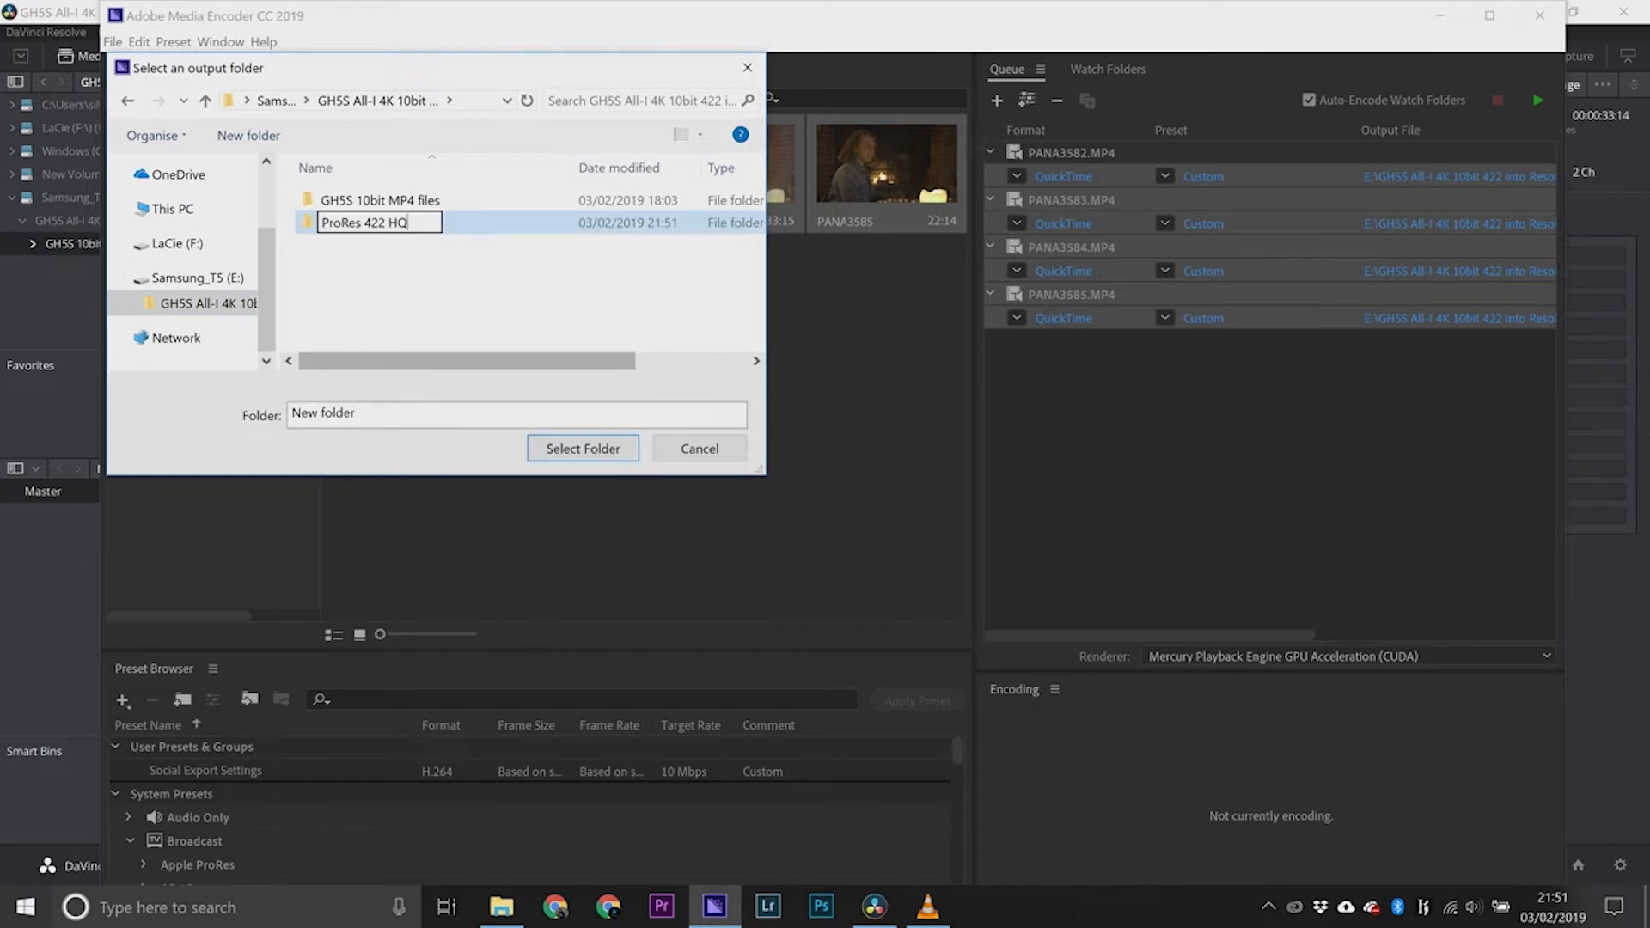
click(582, 449)
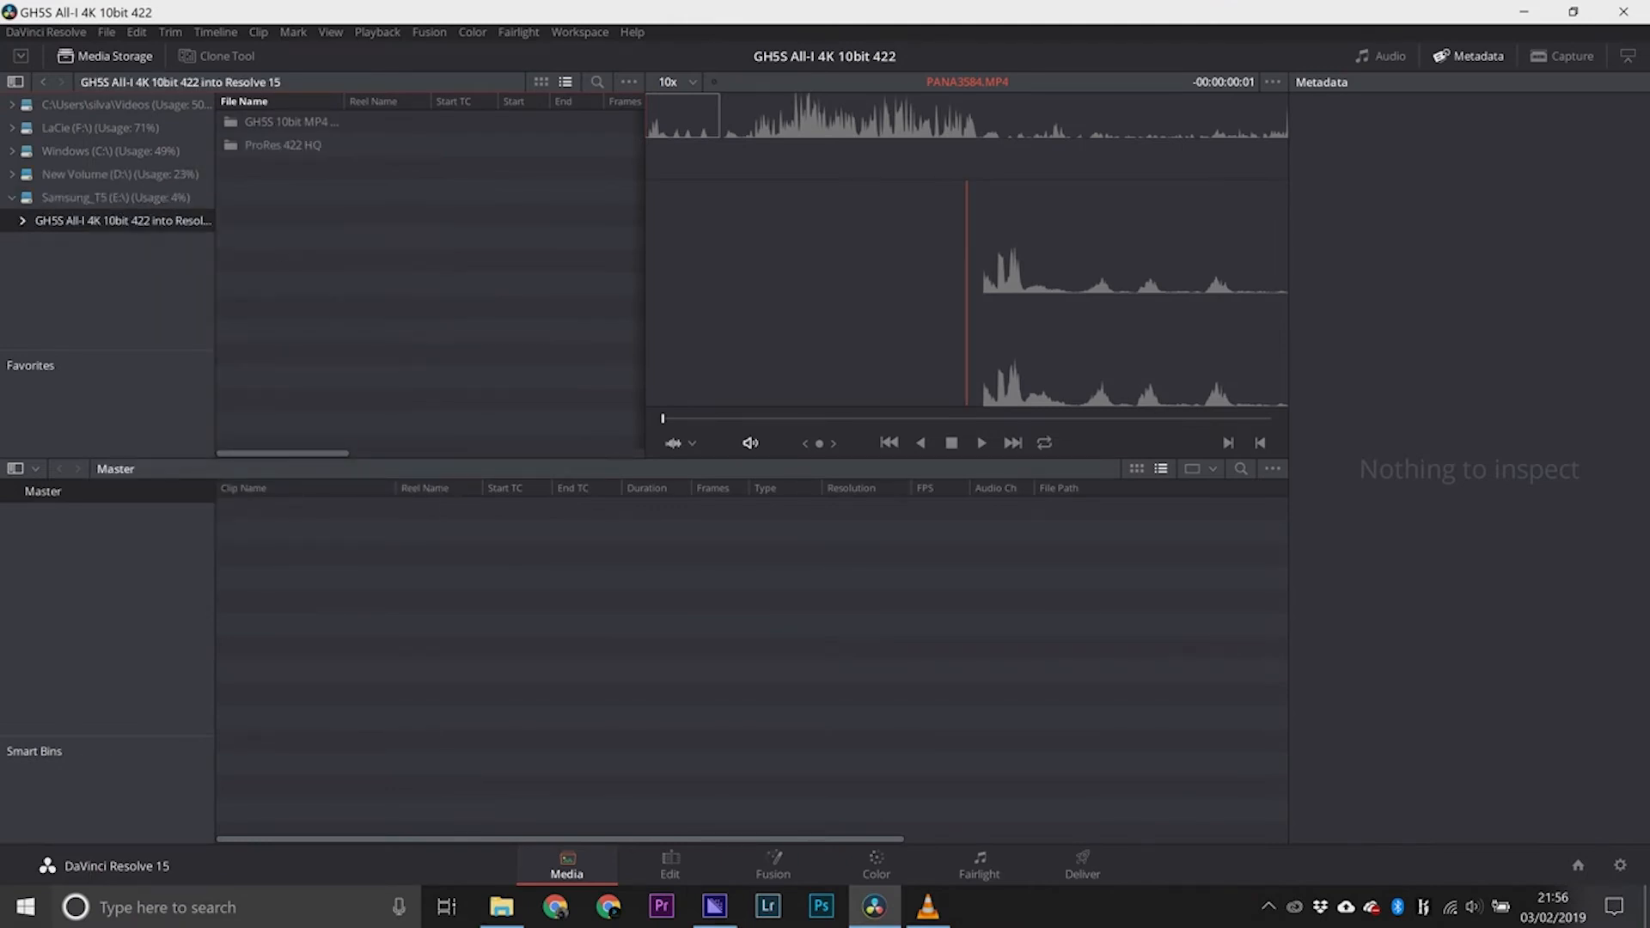
Open the ProRes 422 HQ folder in Media Storage.
click(282, 145)
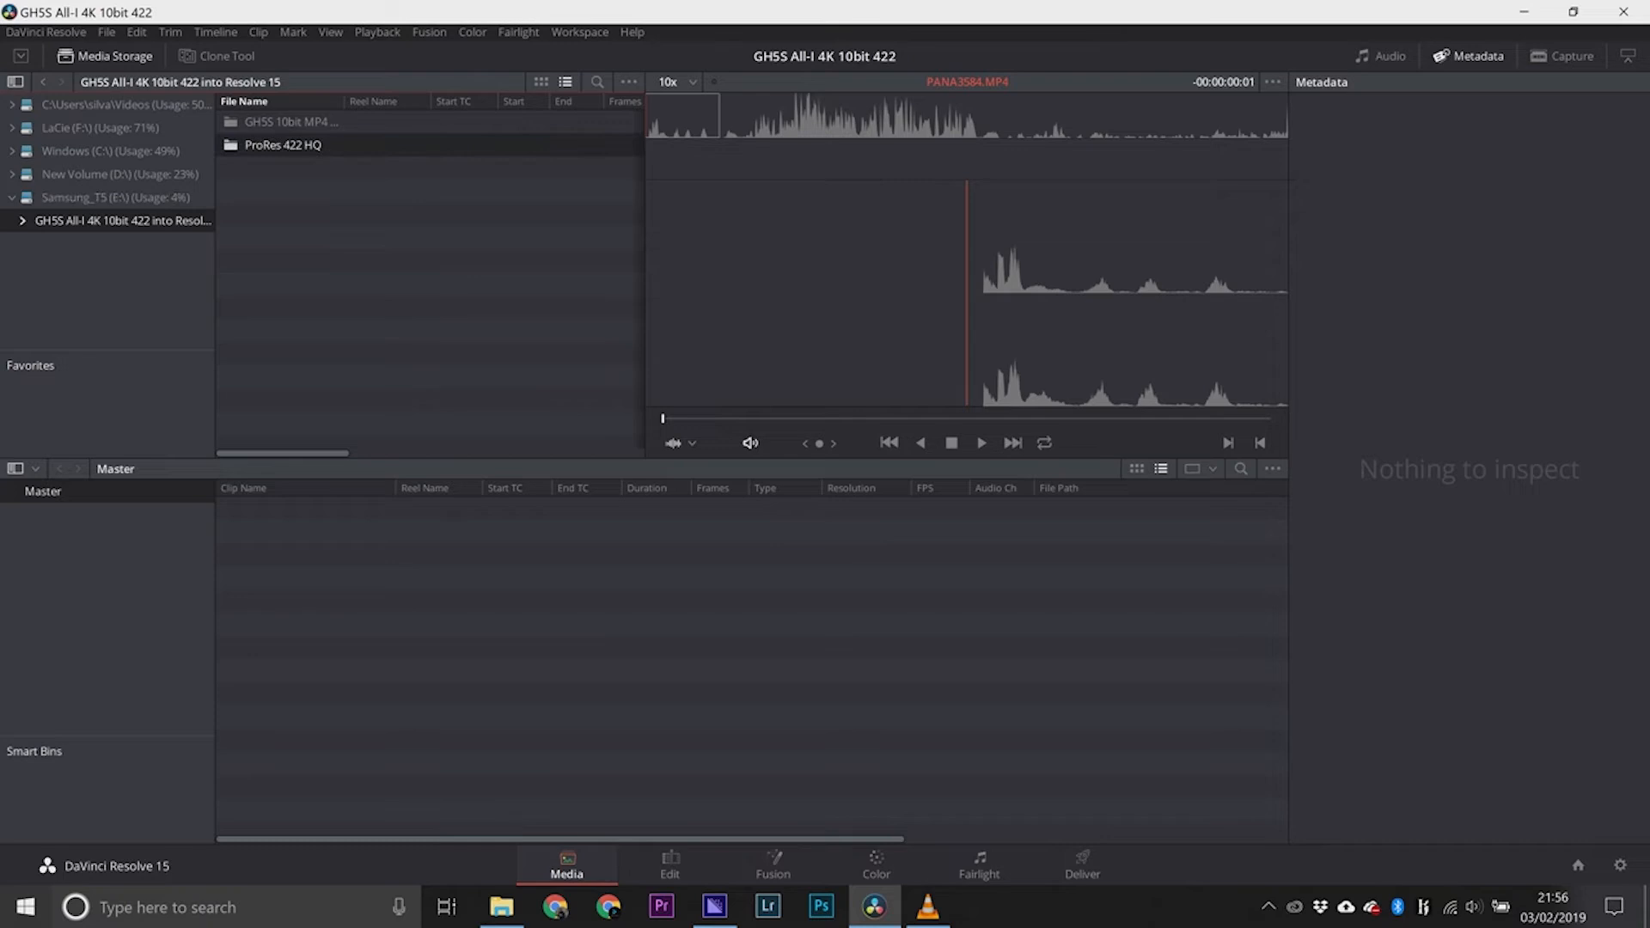
click(282, 145)
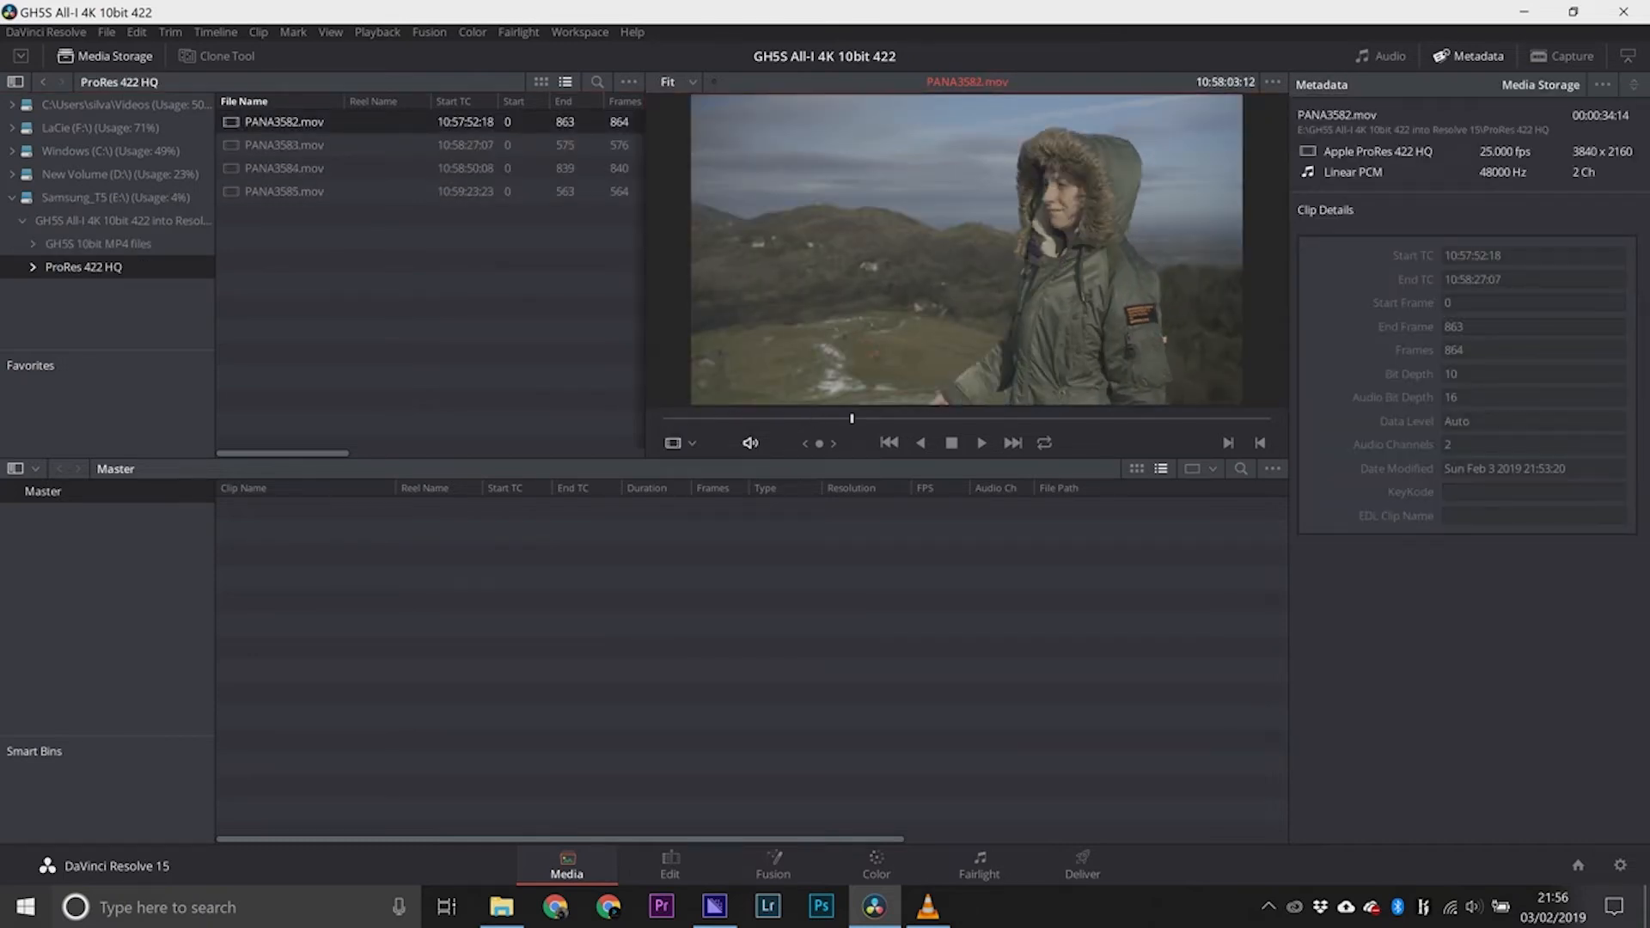
Preview PANA3582, PANA3584 and PANA3585.mov, confirming 10-bit 3840x2160 playback.
click(282, 169)
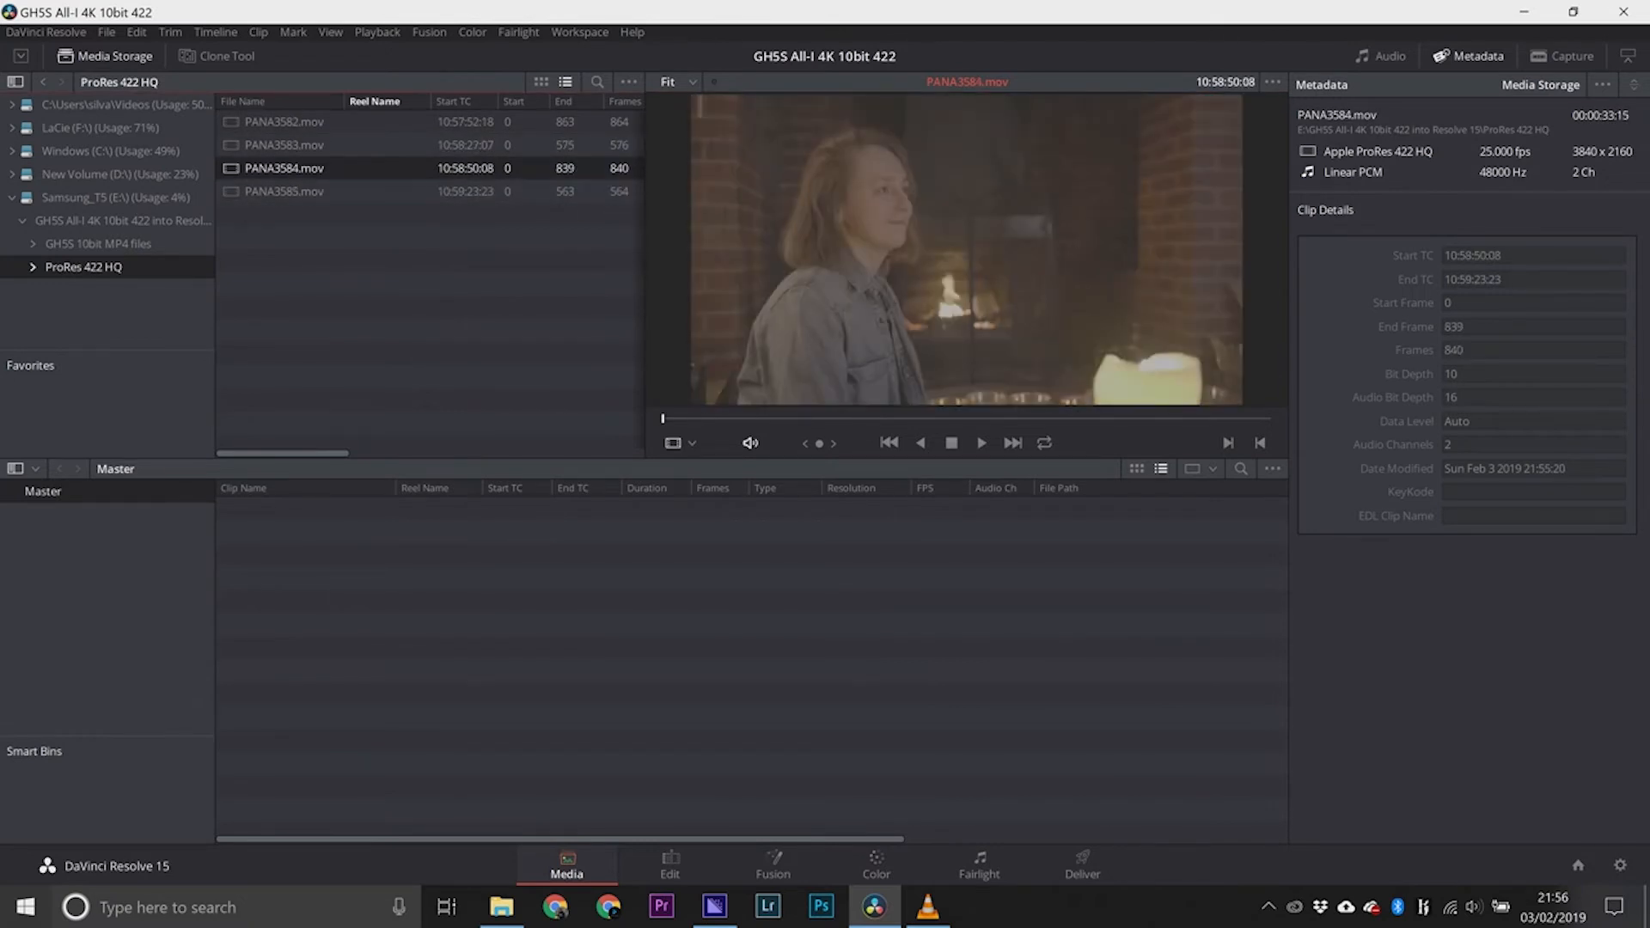
drag(661, 417, 900, 418)
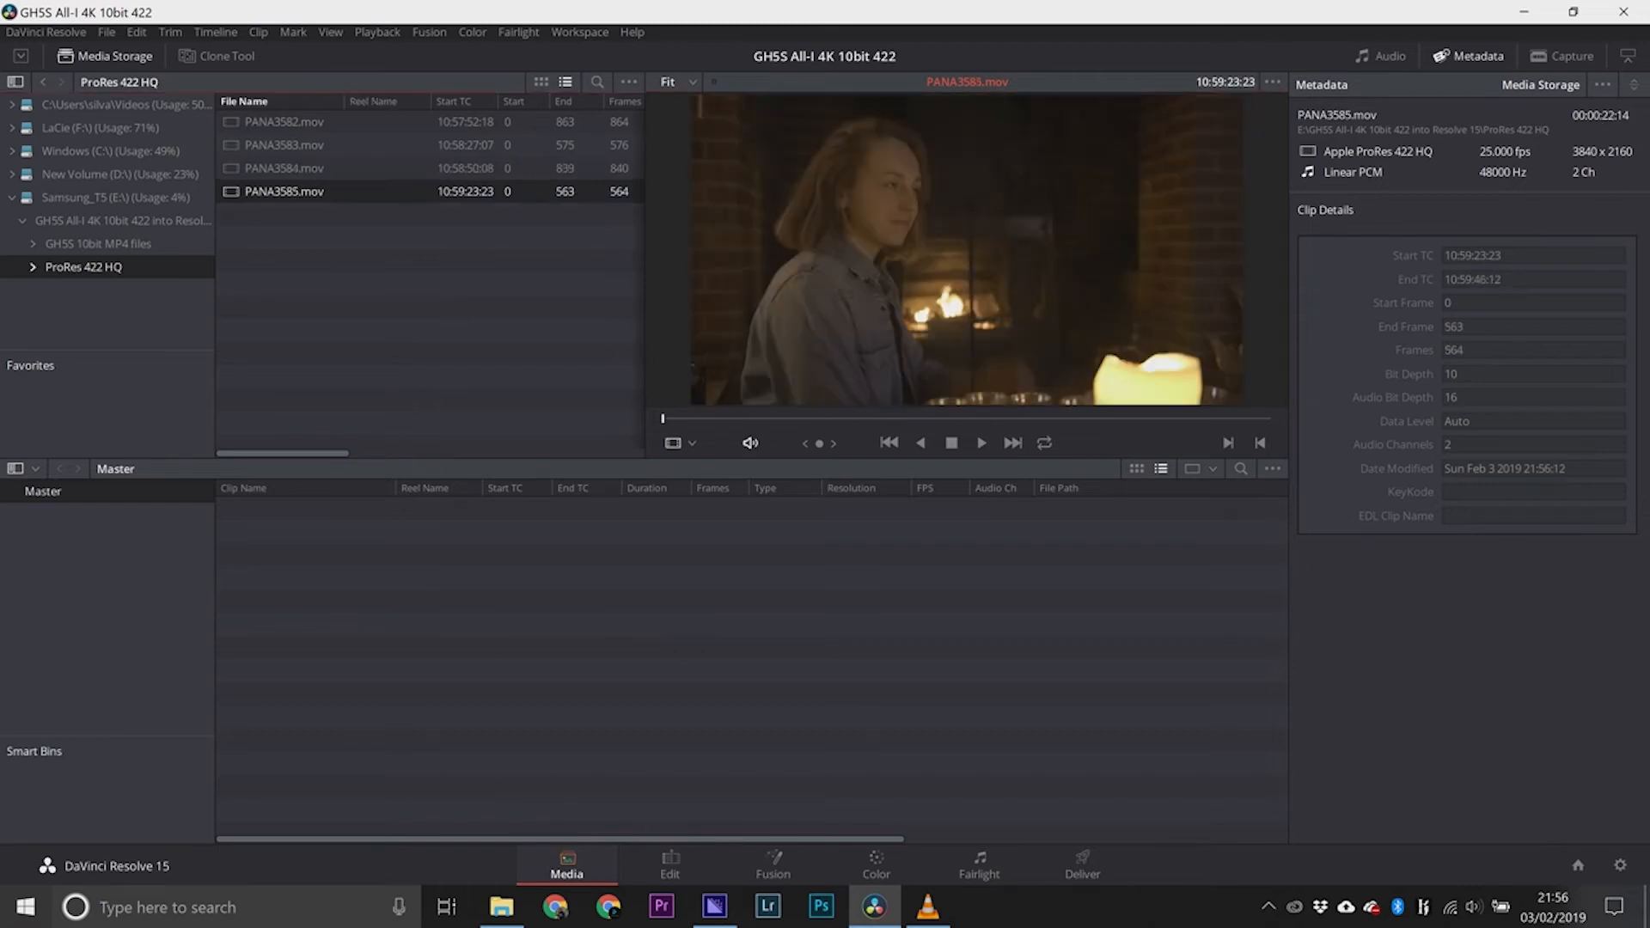
drag(661, 418, 857, 417)
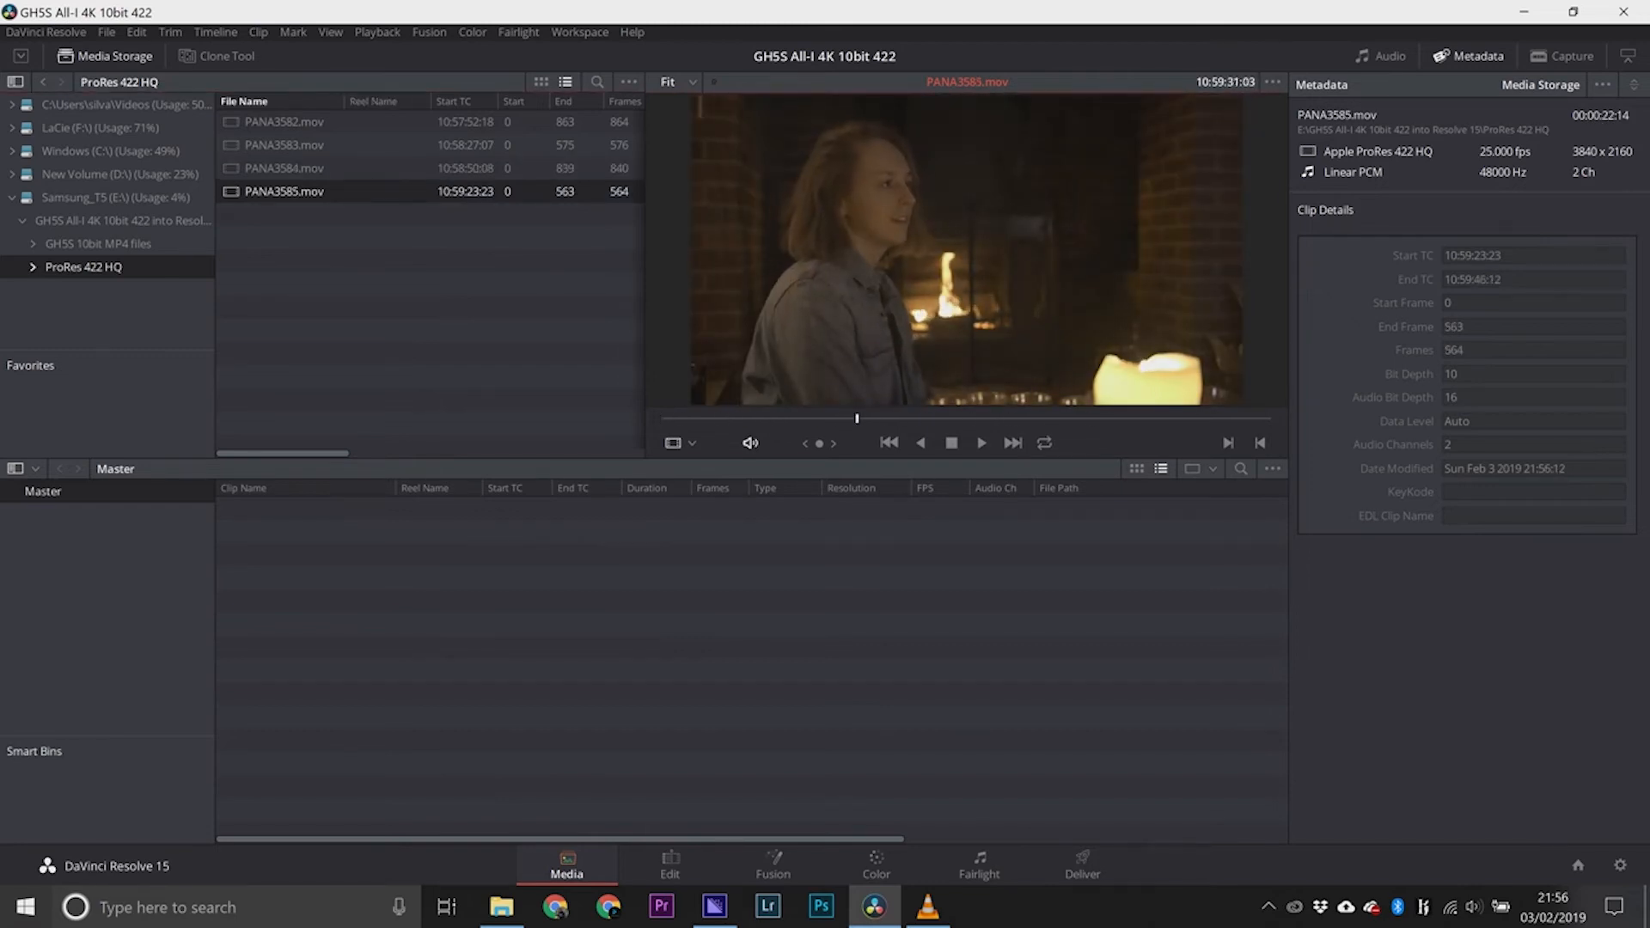